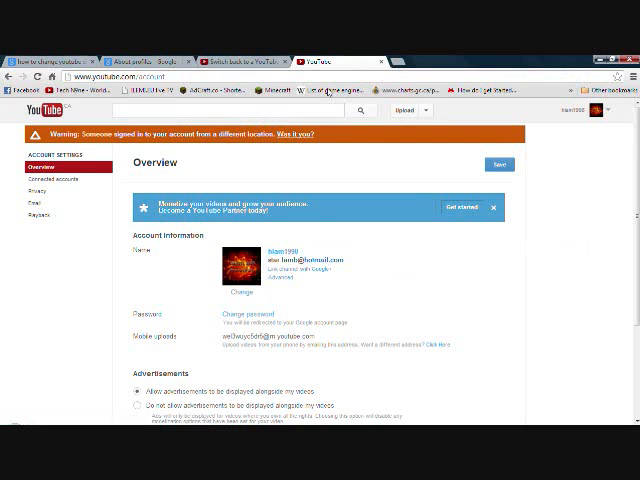
{"action": "mouse_move", "coordinate": [507, 230]}
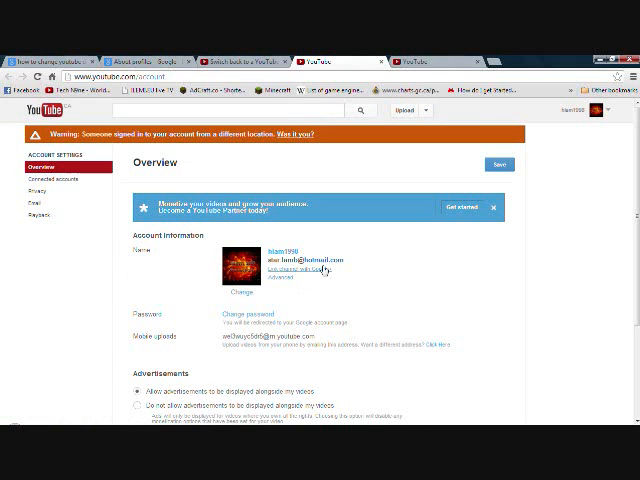
{"action": "mouse_move", "coordinate": [342, 273]}
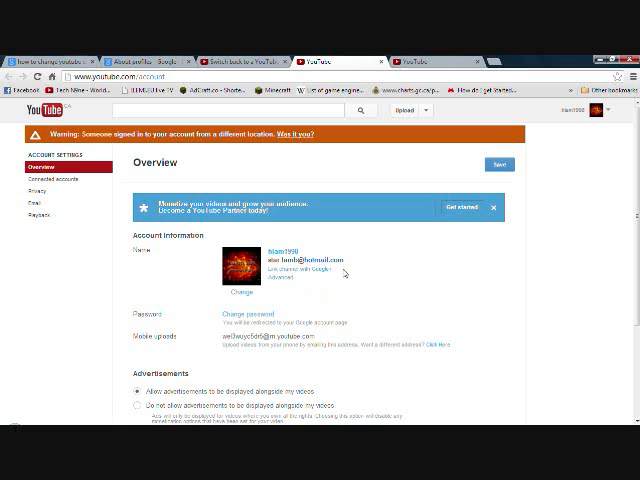
{"action": "mouse_move", "coordinate": [393, 264]}
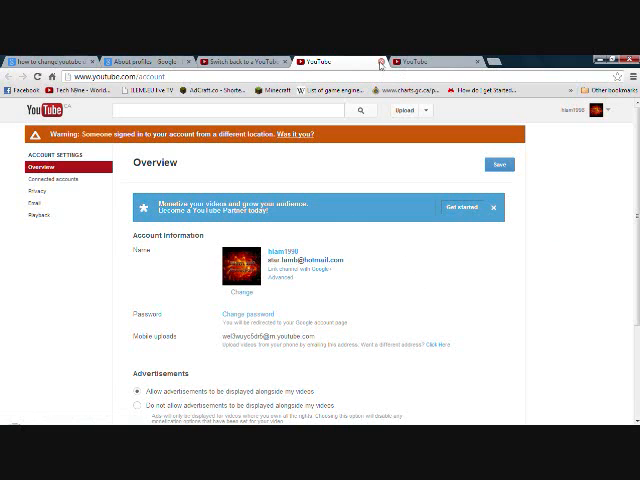
Close the extra YouTube tab and switch to the 'About profiles' Google+ Help article.
{"action": "left_click", "coordinate": [235, 60]}
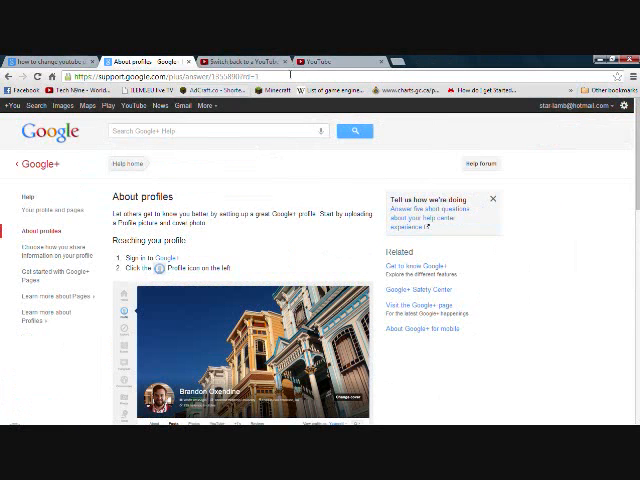
{"action": "left_click", "coordinate": [627, 106]}
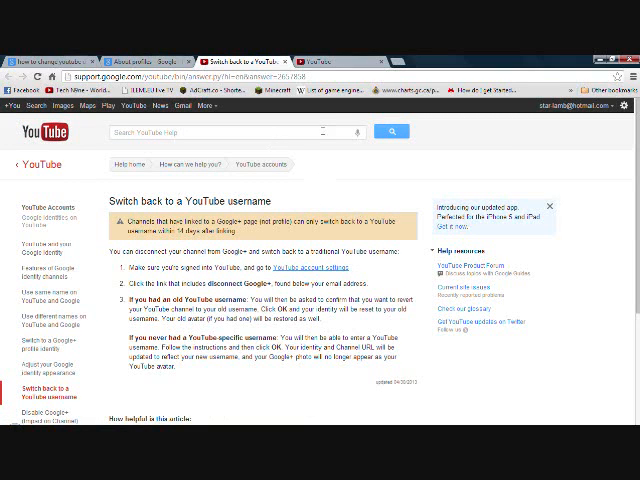
{"action": "mouse_move", "coordinate": [334, 163]}
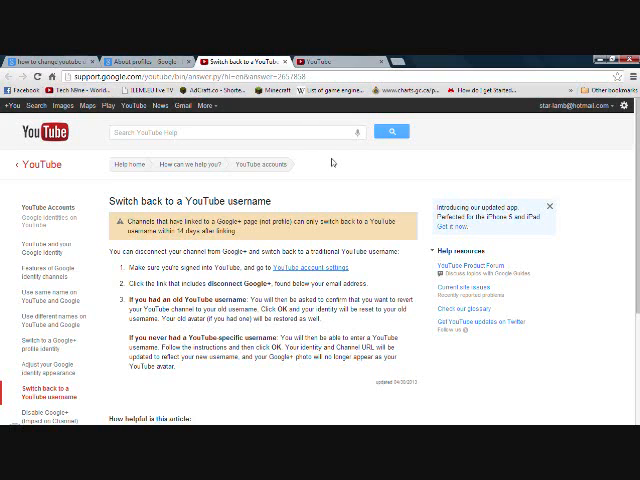